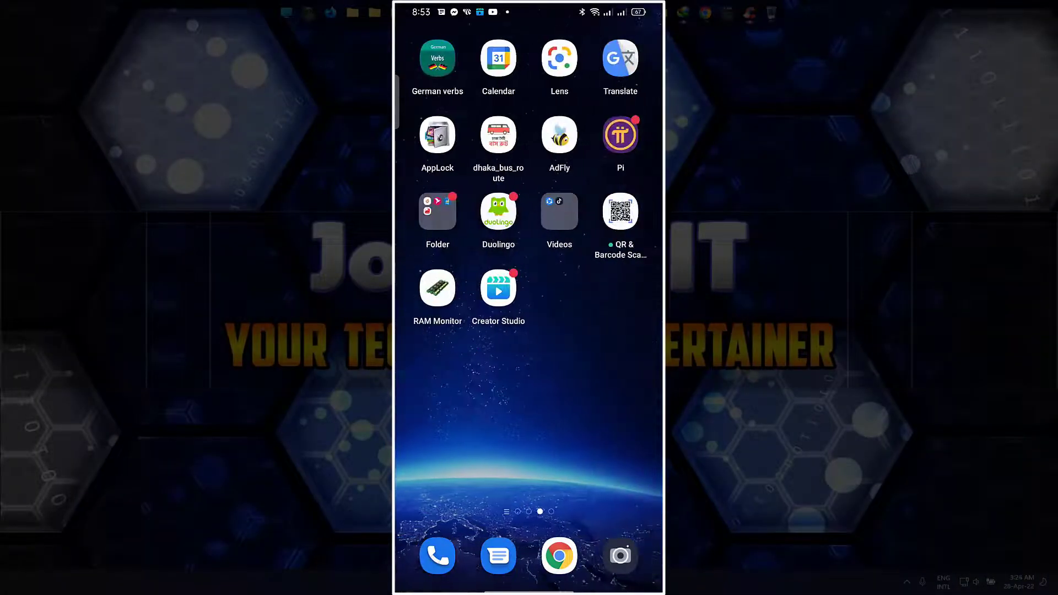
Swipe left on the home screen to reach the Google apps folder
{"action": "scroll", "scroll_direction": "left", "scroll_amount": 3}
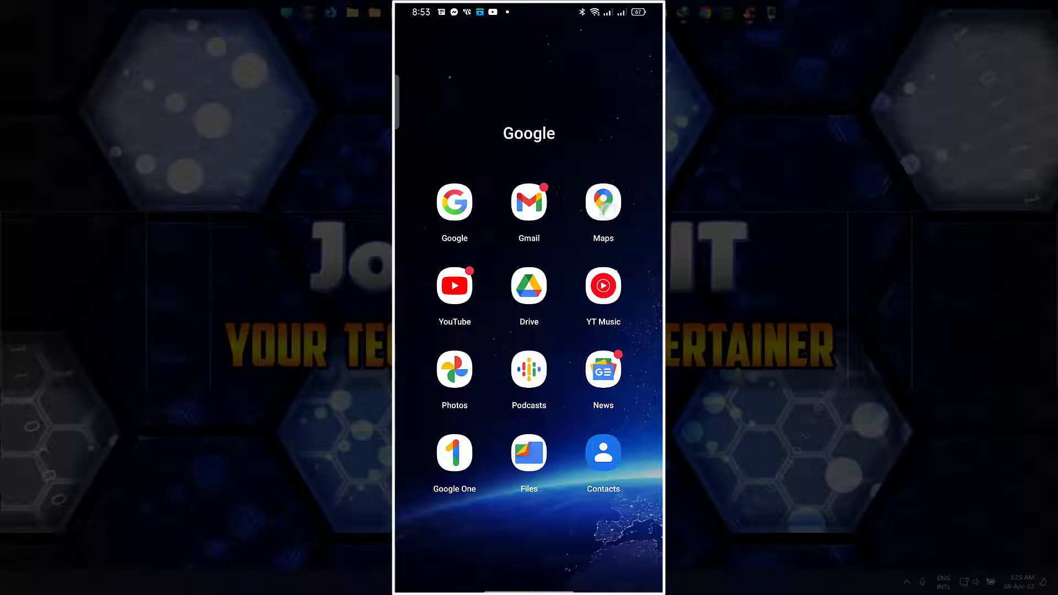
Launch Maps, save the pinned Kari Kandi place, and begin a new list
{"action": "left_click", "coordinate": [603, 202]}
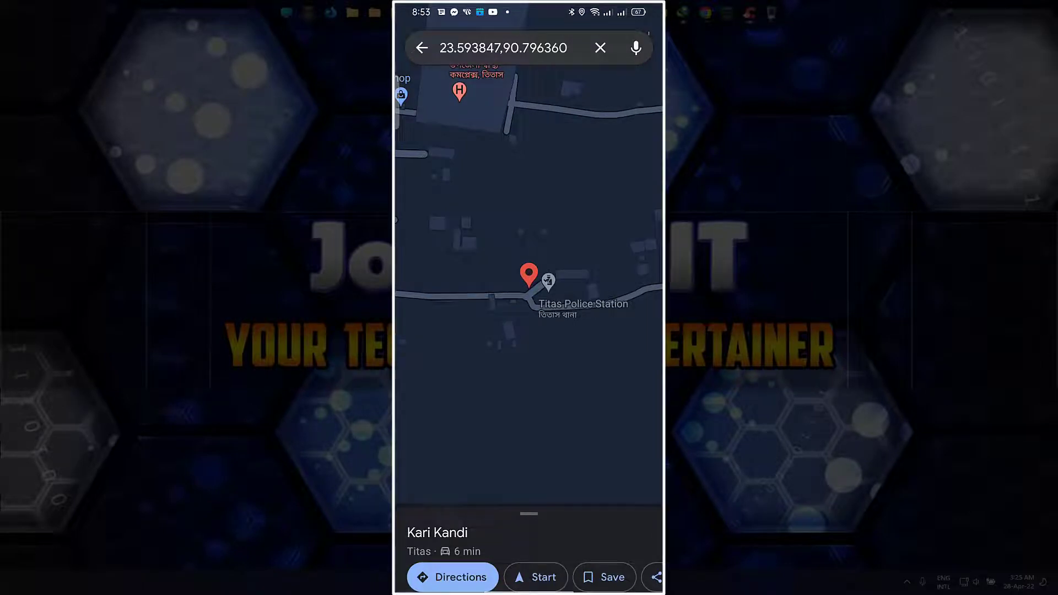
{"action": "left_click", "coordinate": [605, 577]}
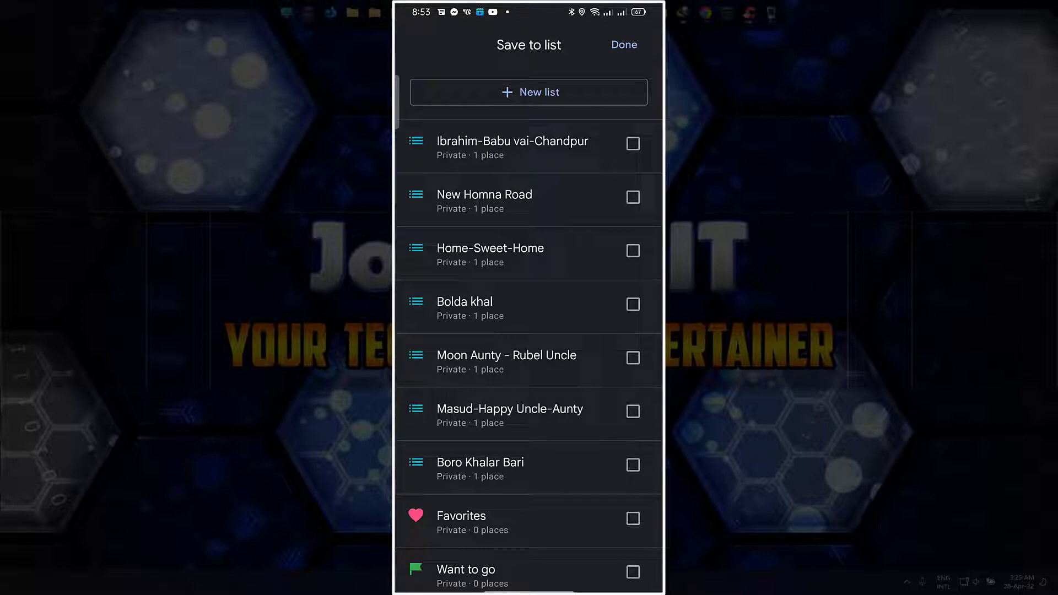
{"action": "left_click", "coordinate": [529, 93]}
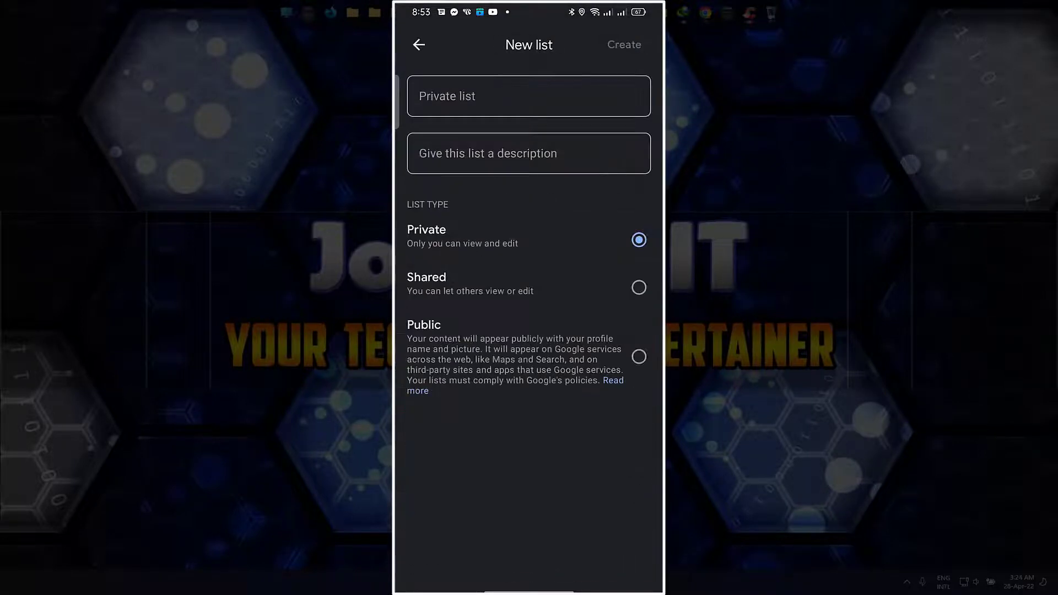
Name the new private list 'Police Station' and create it
{"action": "left_click", "coordinate": [528, 96]}
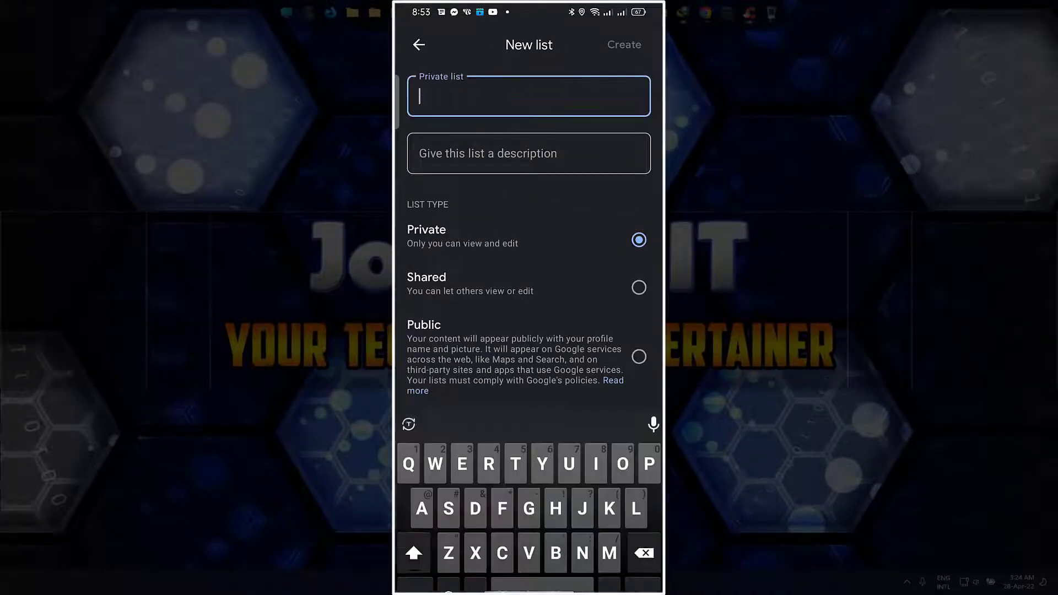
{"action": "type", "text": "Polic"}
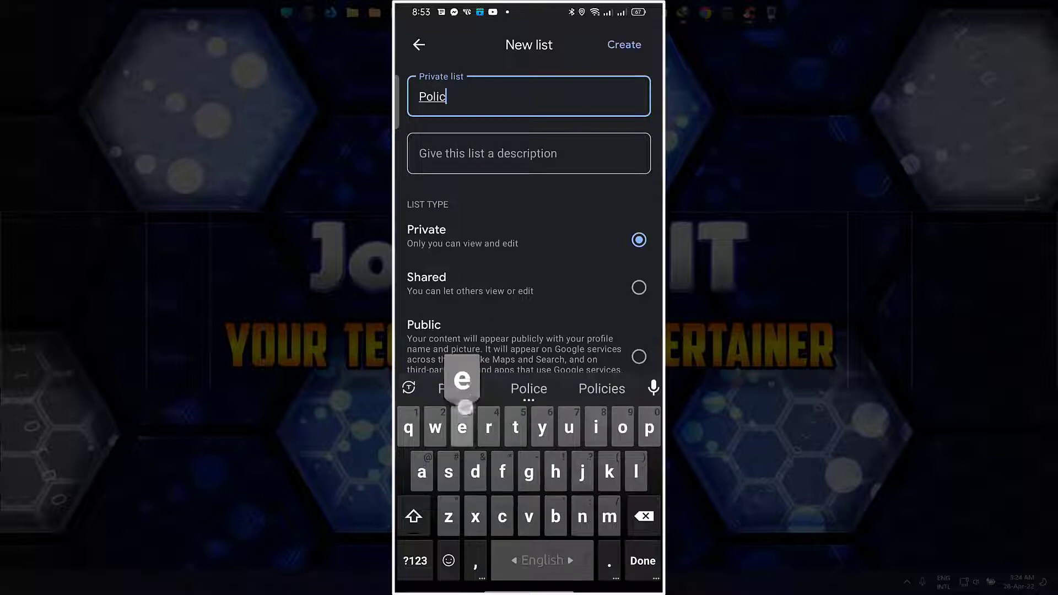
{"action": "left_click", "coordinate": [462, 426]}
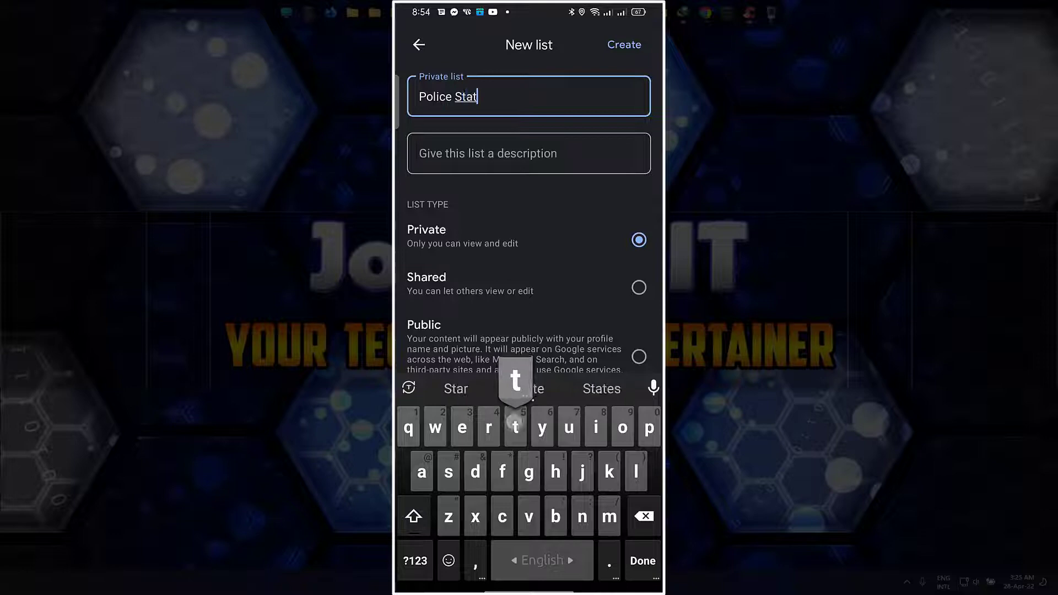
{"action": "type", "text": "ion"}
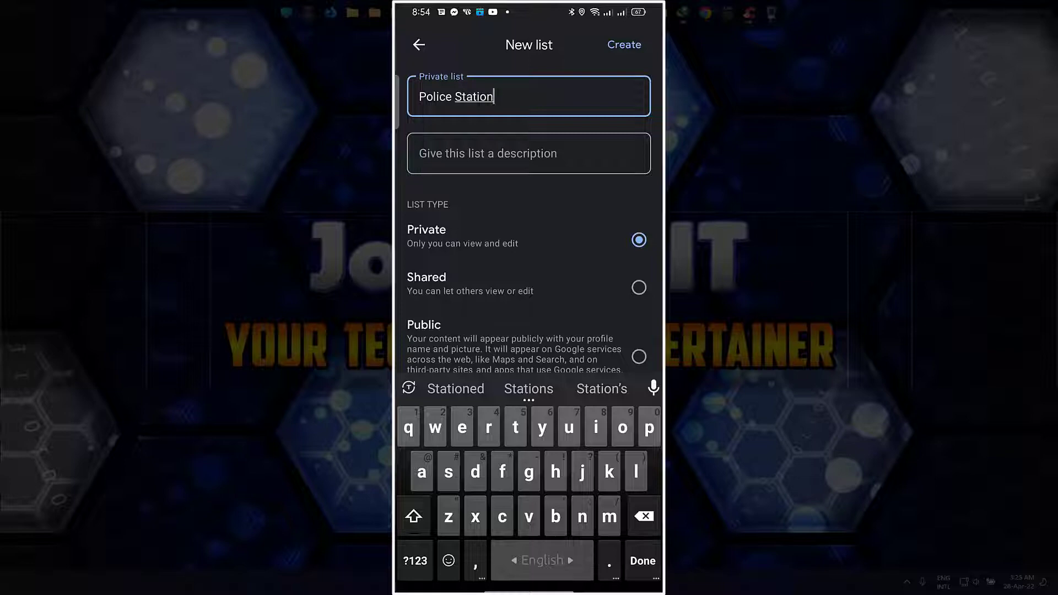
{"action": "left_click", "coordinate": [641, 561]}
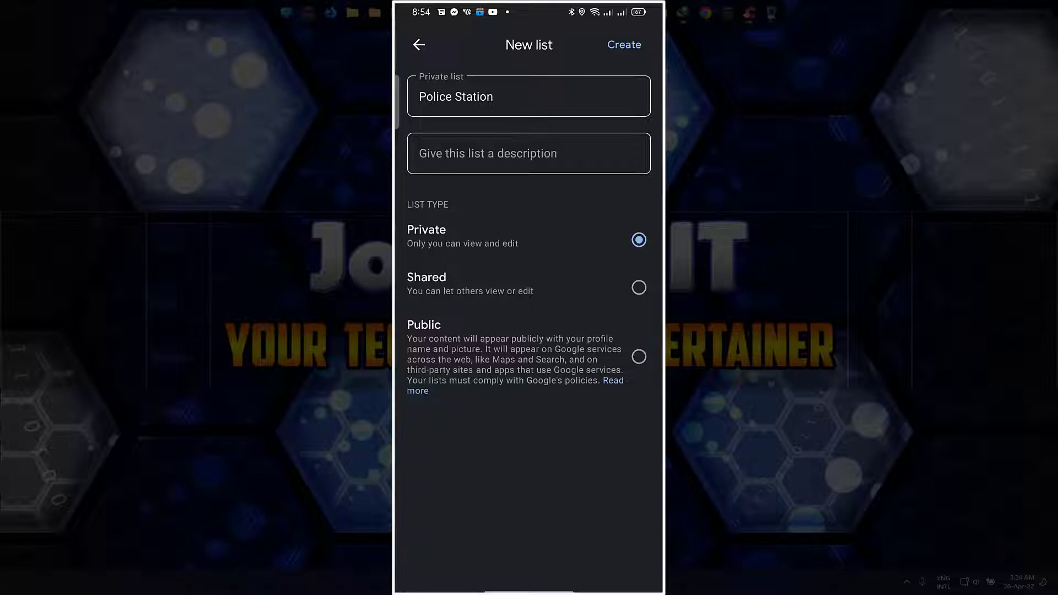
{"action": "left_click", "coordinate": [624, 45]}
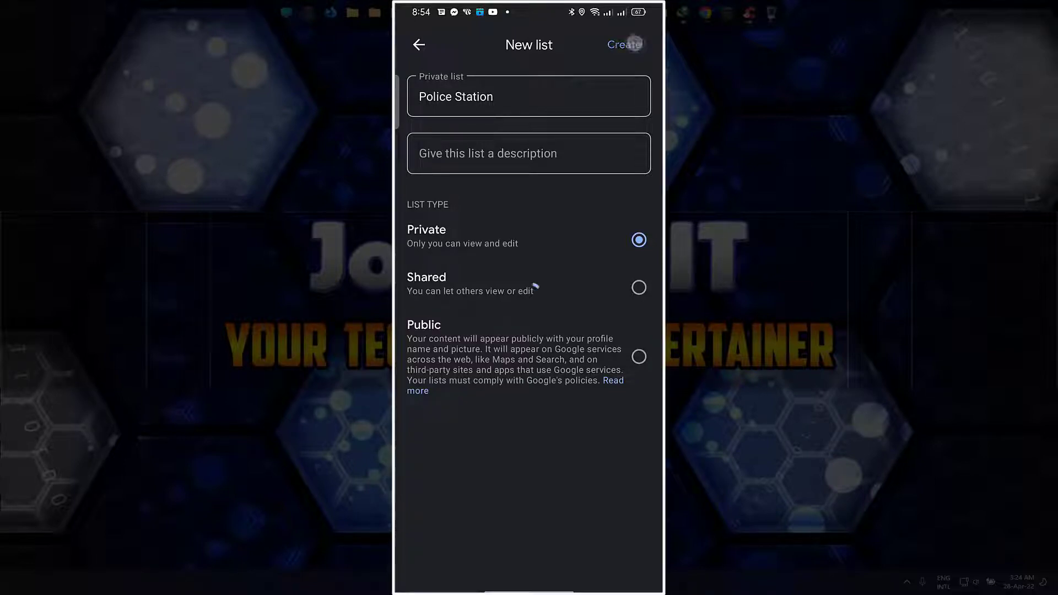
{"action": "left_click", "coordinate": [623, 45]}
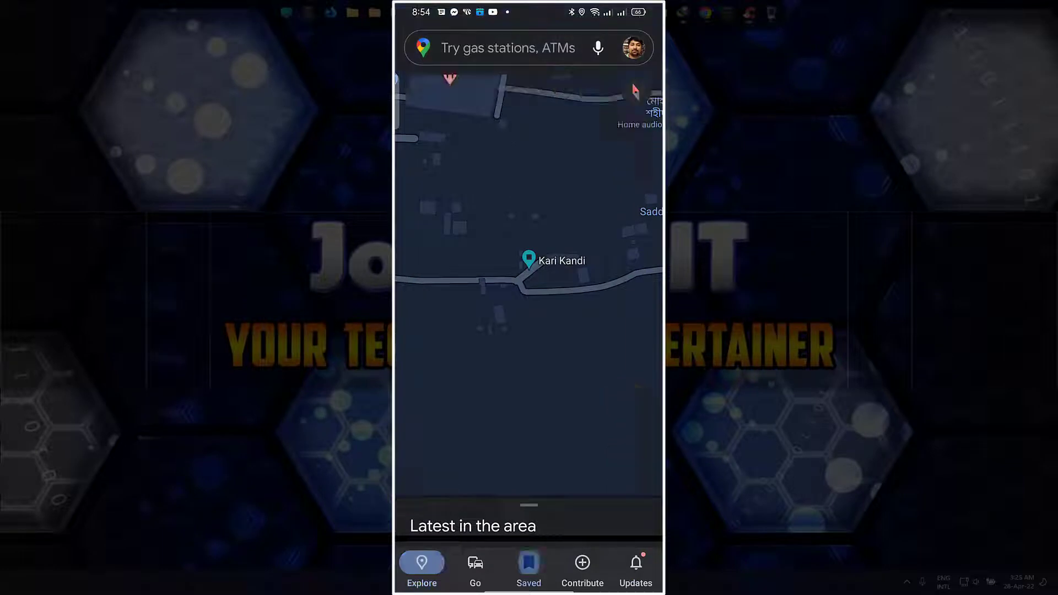
{"action": "left_click", "coordinate": [529, 569]}
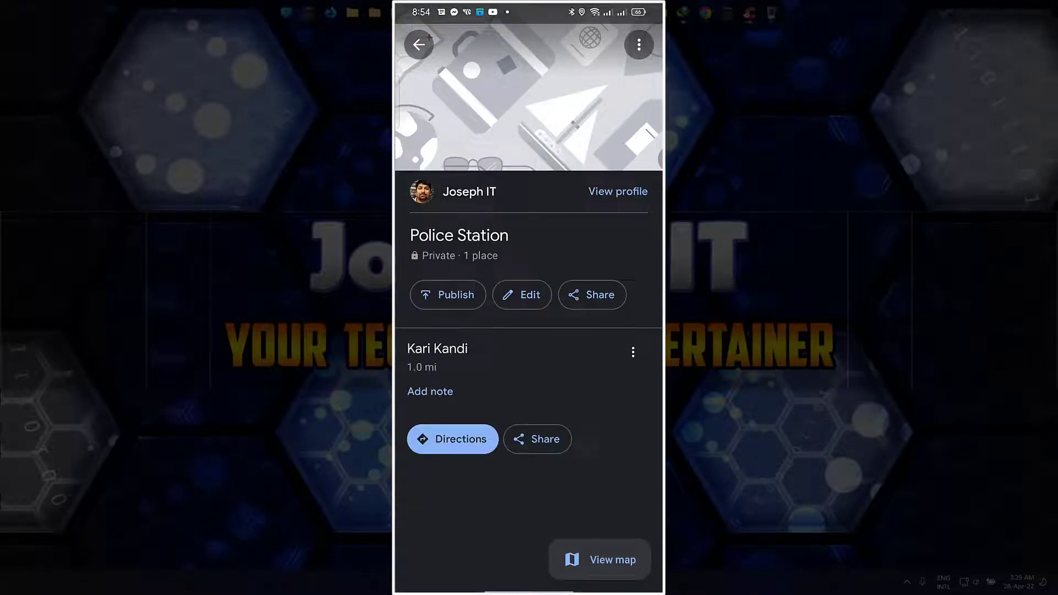
Get directions to Kari Kandi and display the 26-minute, 2.2 km walking route
{"action": "left_click", "coordinate": [452, 439]}
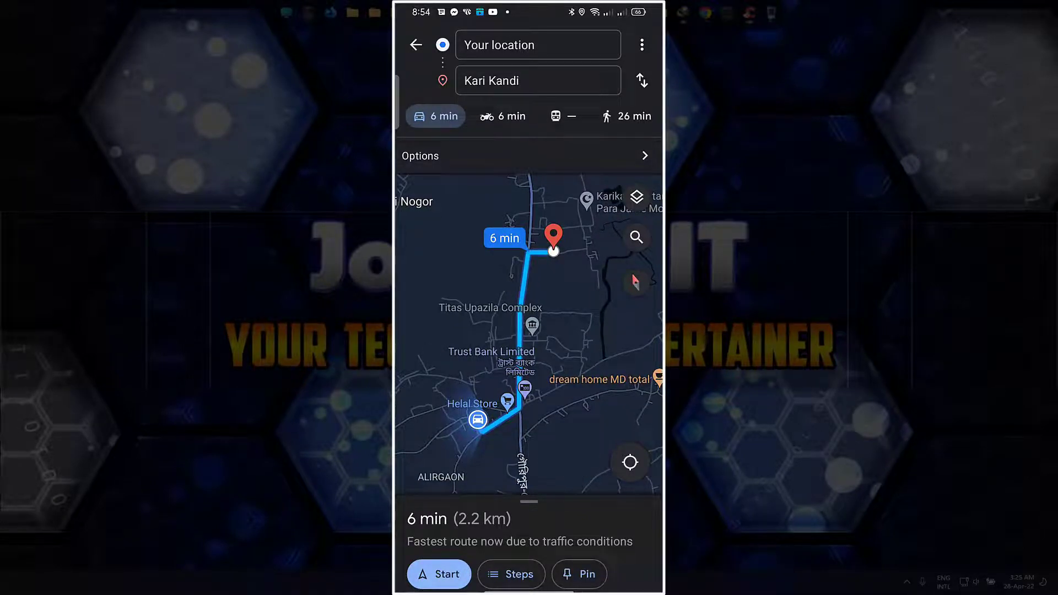
{"action": "left_click", "coordinate": [625, 116]}
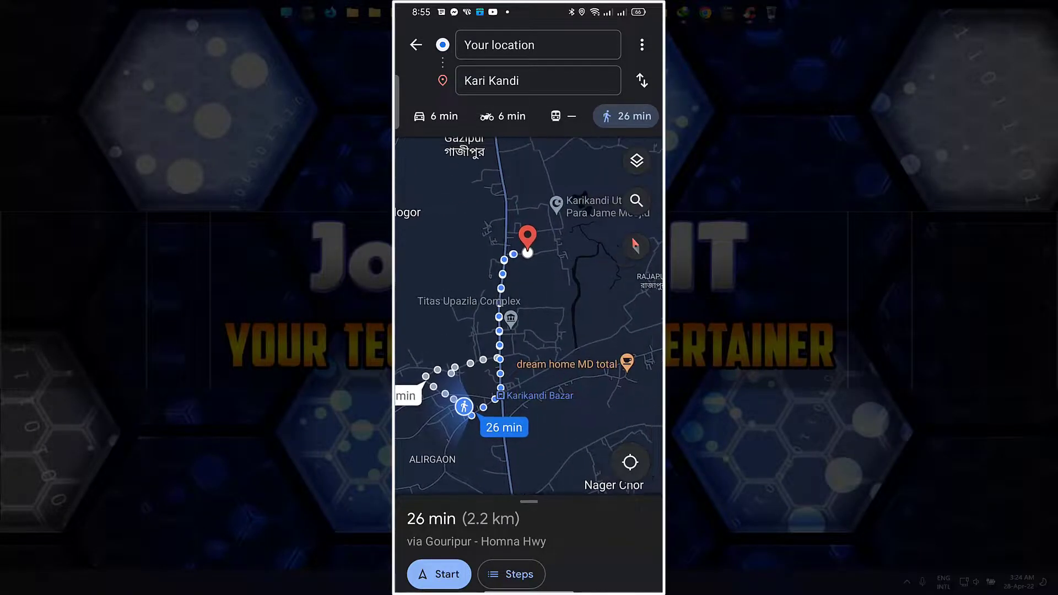
Change the starting point to Dhaka and switch to the driving route
{"action": "left_click", "coordinate": [538, 44]}
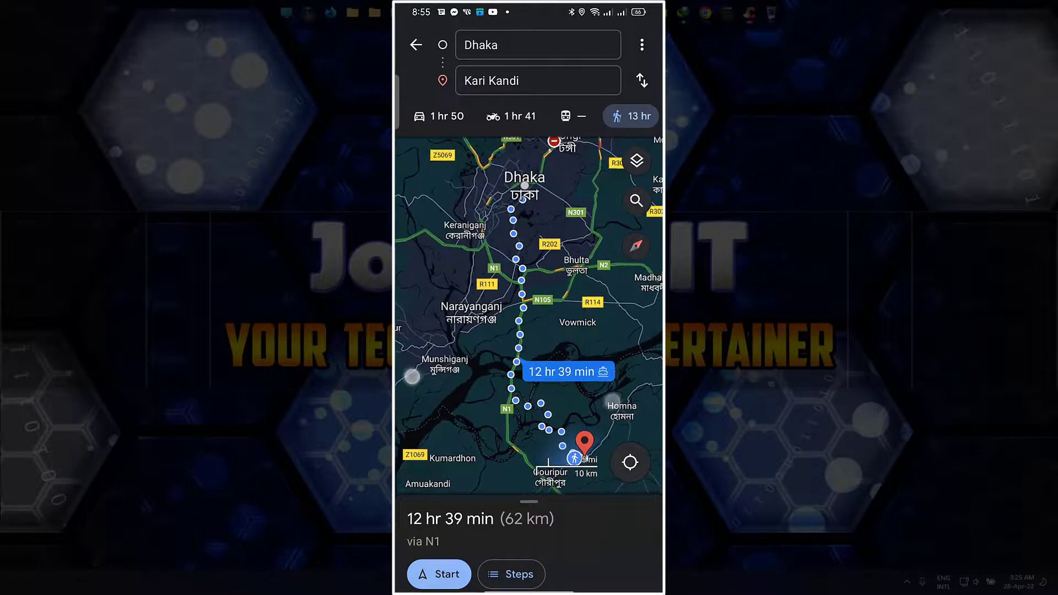
{"action": "left_click", "coordinate": [439, 115]}
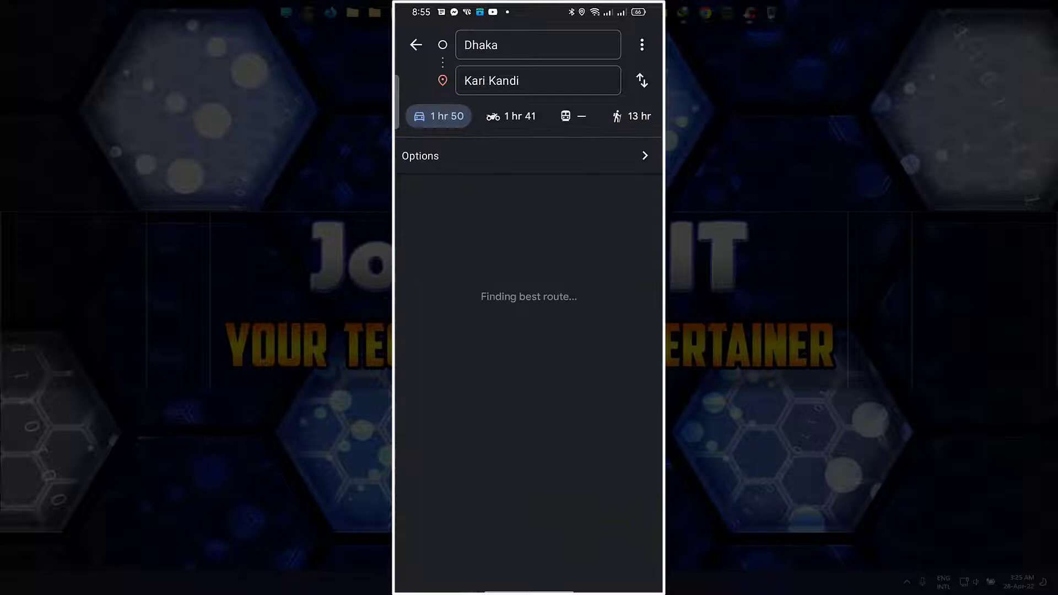